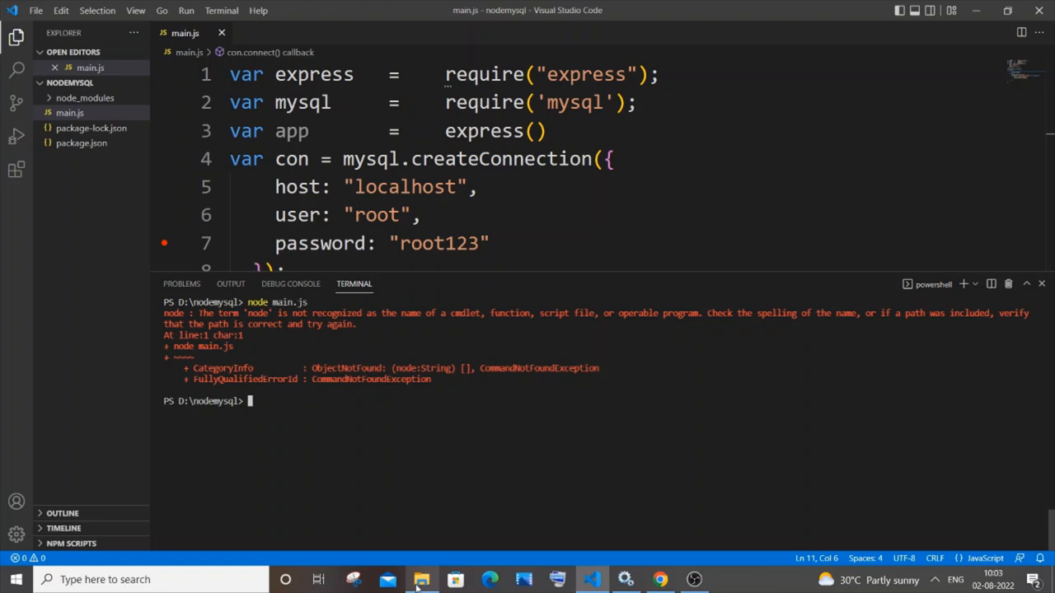
Switch from VS Code's 'node' not-recognized error to File Explorer on Local Disk (C:).
left_click(421, 580)
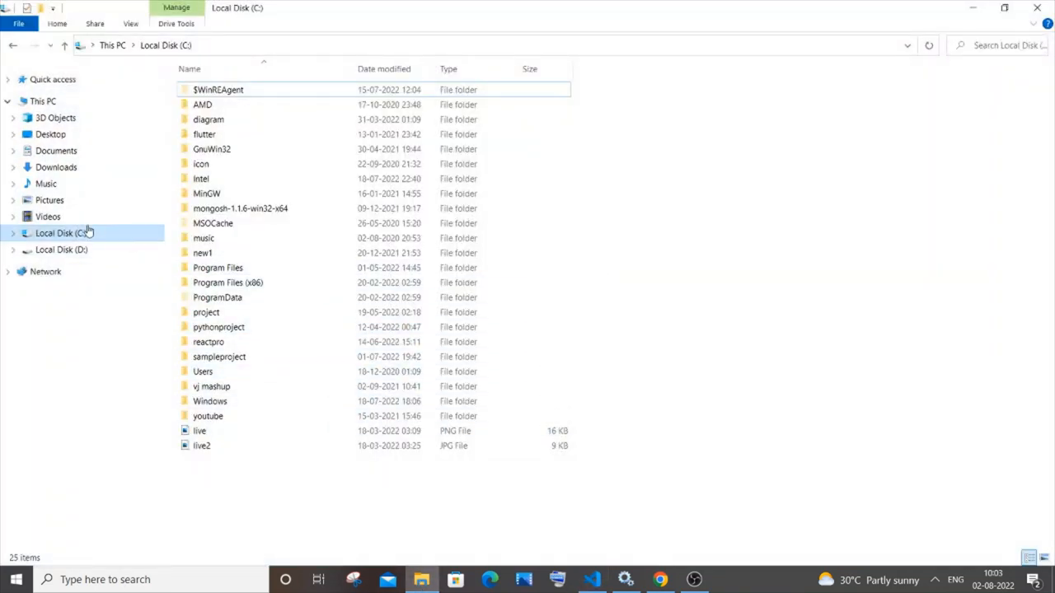
Open C:\Program Files\nodejs in File Explorer, then start a Windows search for Node.js.
double_click(218, 267)
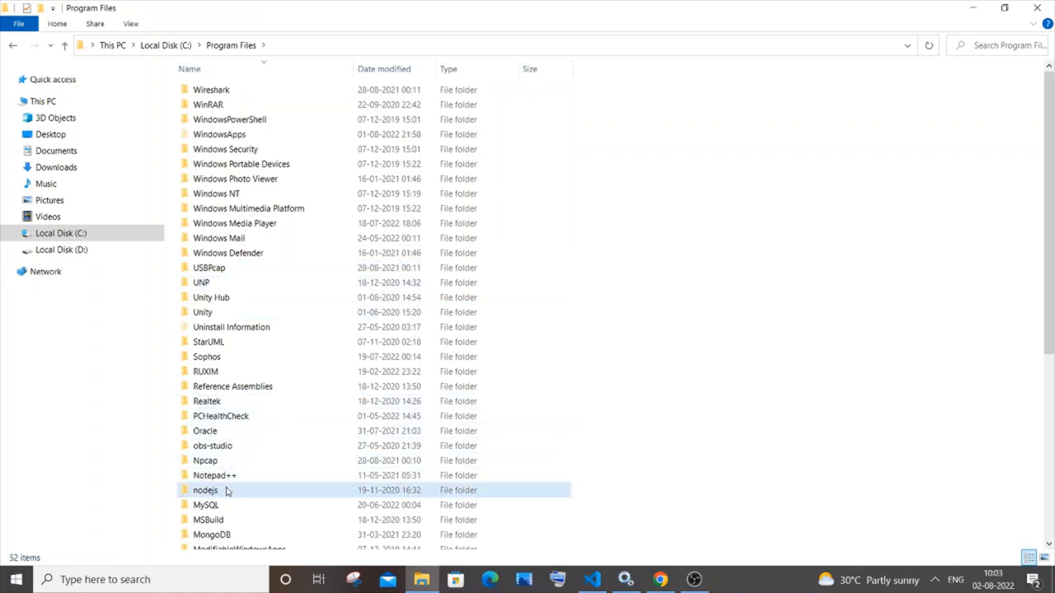
double_click(204, 490)
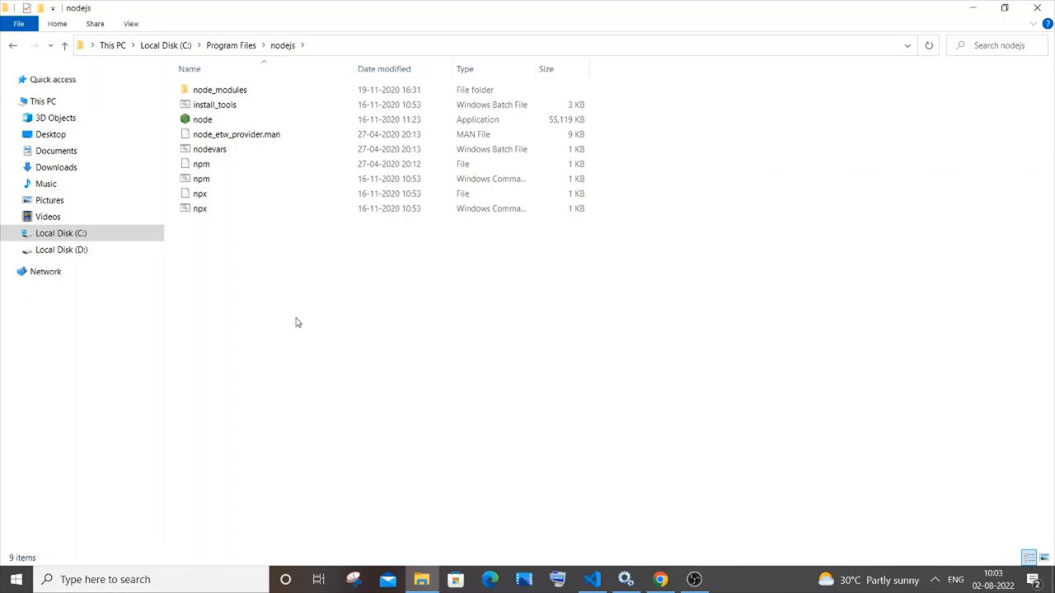
left_click(123, 580)
type("node")
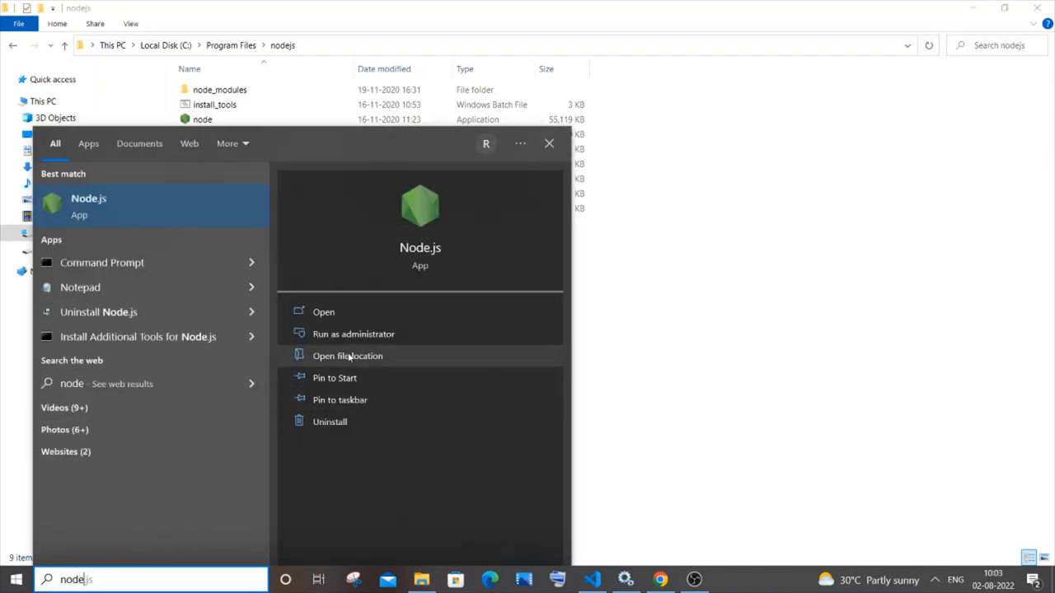
Follow the Node.js Start Menu shortcut's file location back to the node application.
left_click(347, 356)
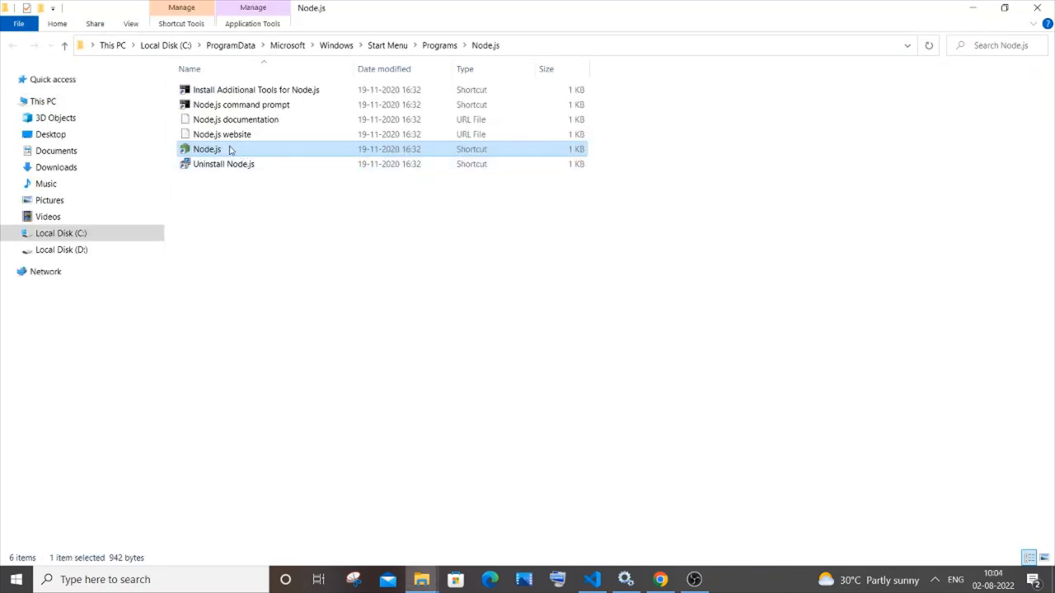
right_click(207, 149)
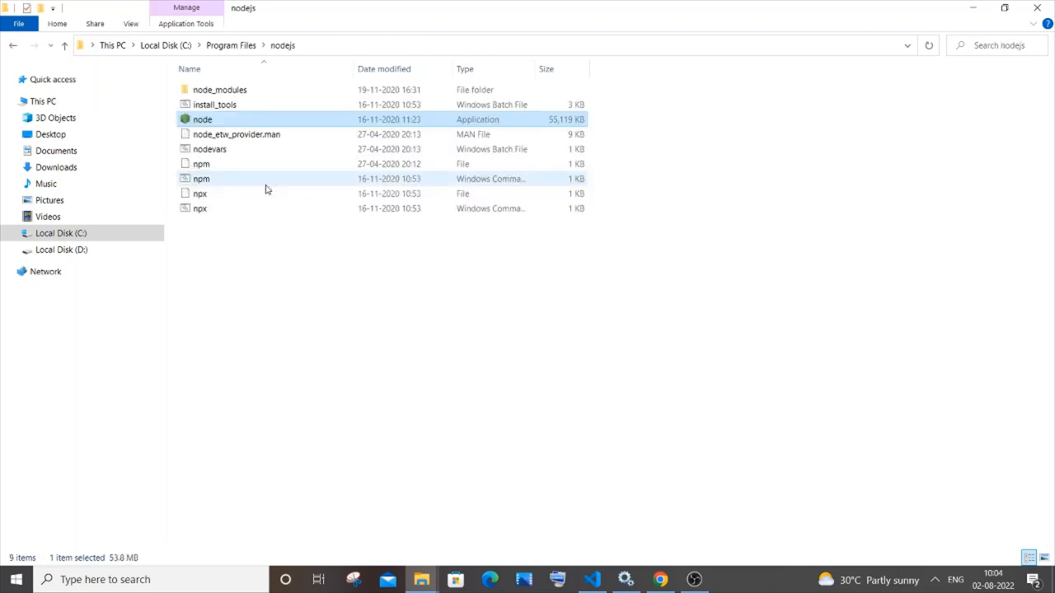
mouse_move(296, 332)
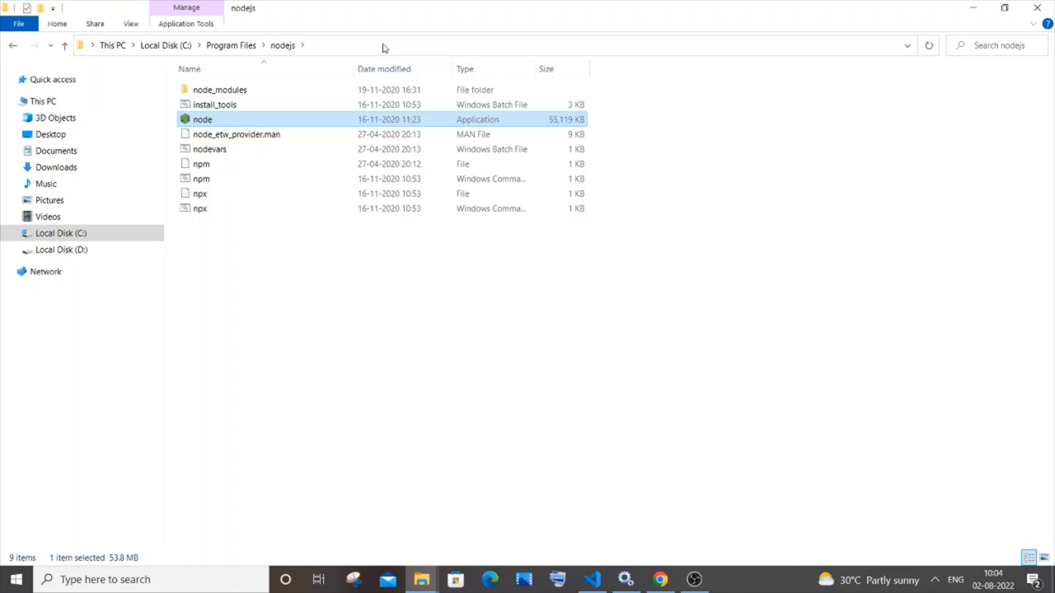
left_click(383, 44)
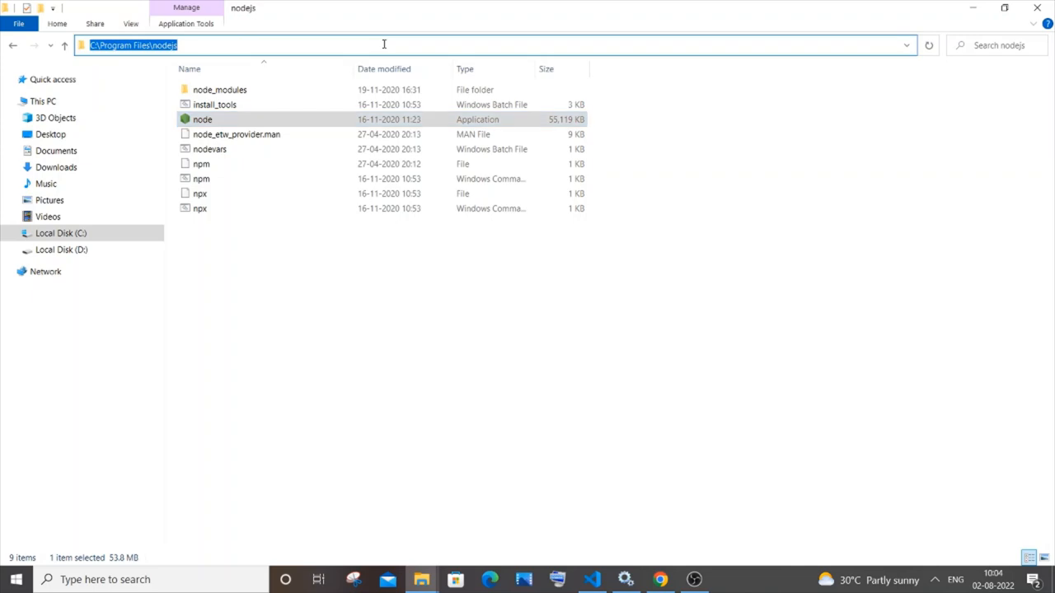
mouse_move(319, 232)
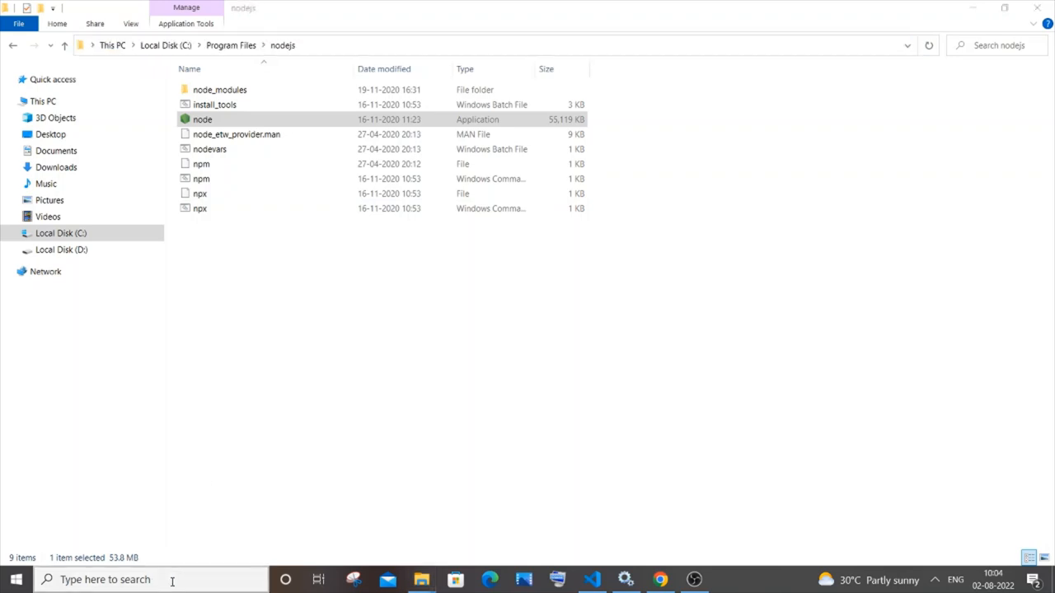
Search 'envi' to open System Properties and show the Environment Variables window.
type("envi")
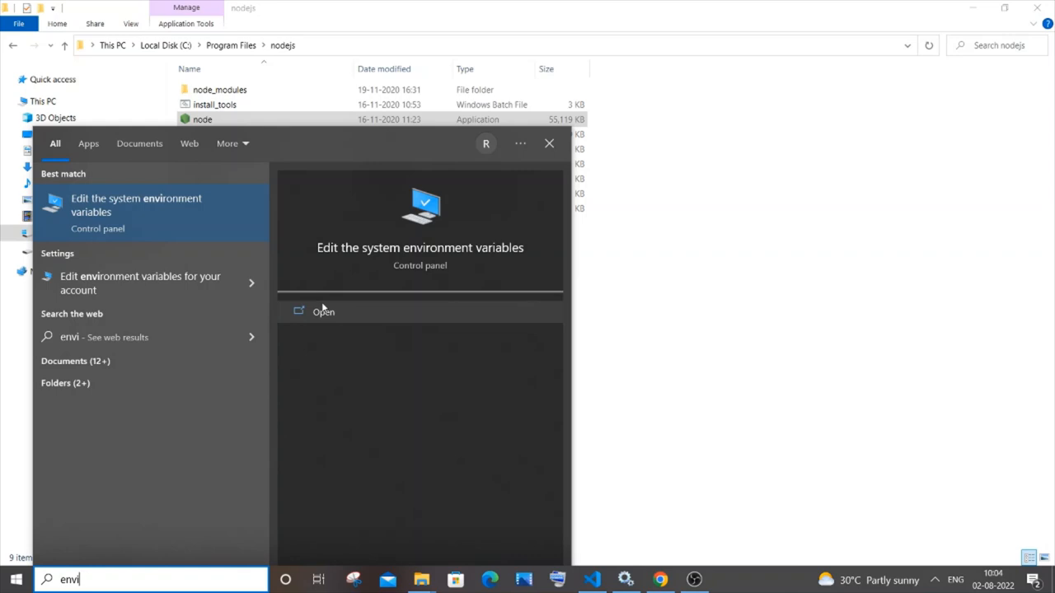
mouse_move(345, 311)
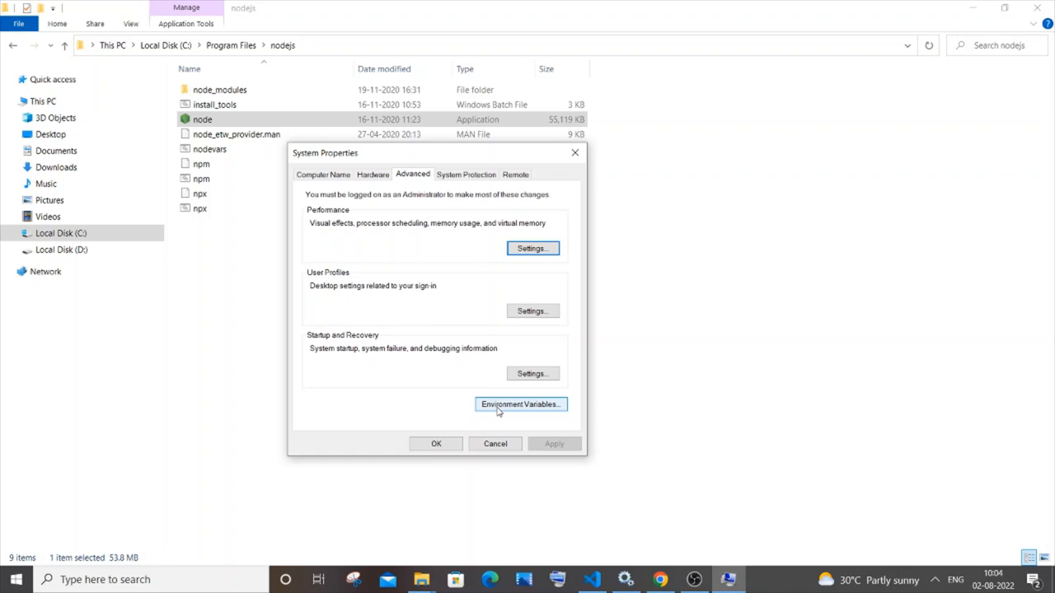
left_click(519, 404)
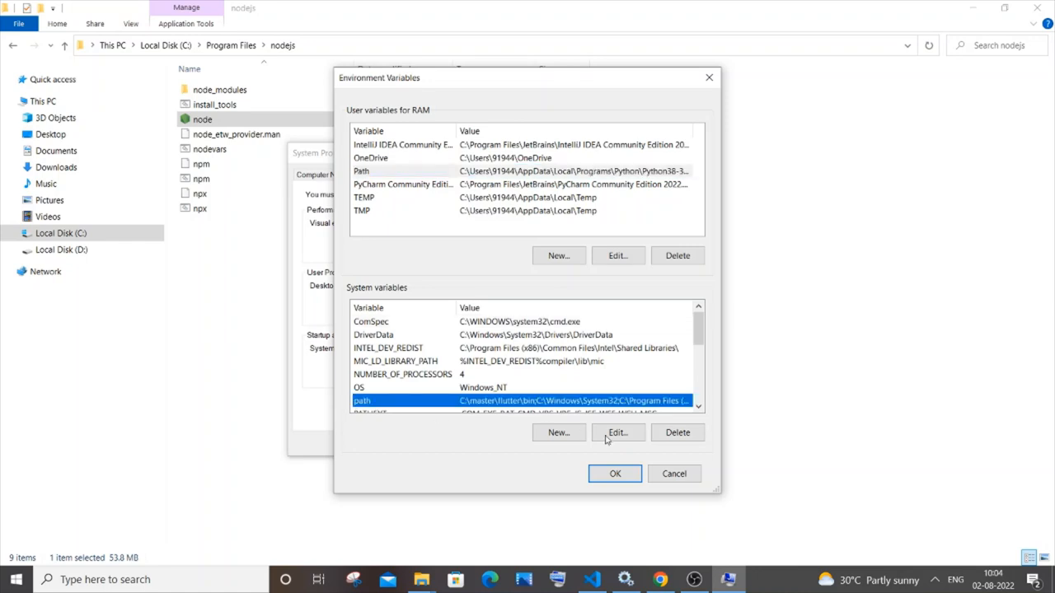
Add C:\Program Files\nodejs as a new system Path entry and confirm every dialog.
left_click(616, 432)
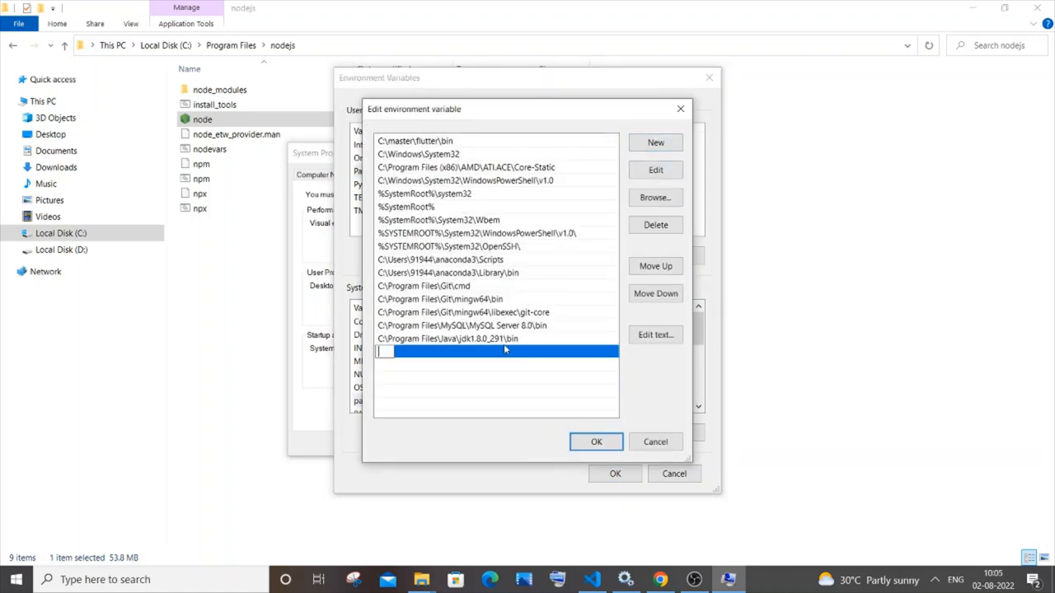
type("C:\\Program Files\\nodejs")
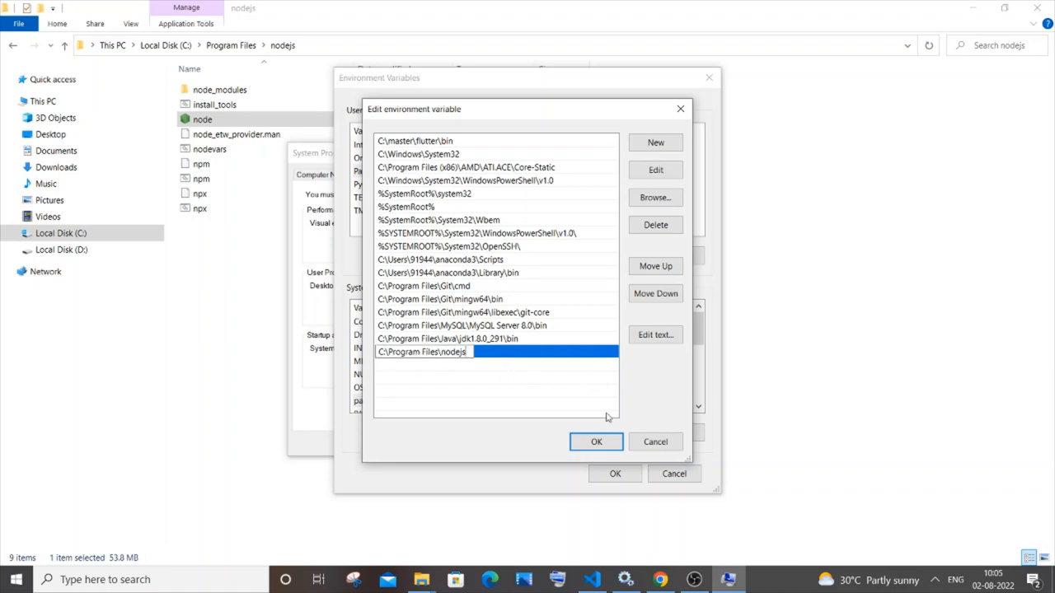
left_click(596, 442)
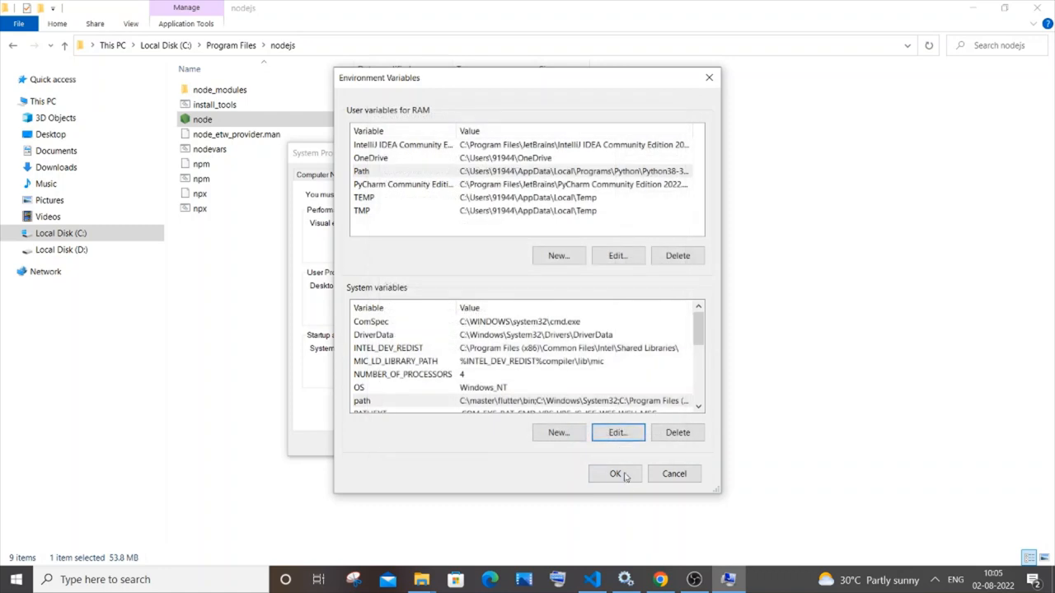
left_click(614, 473)
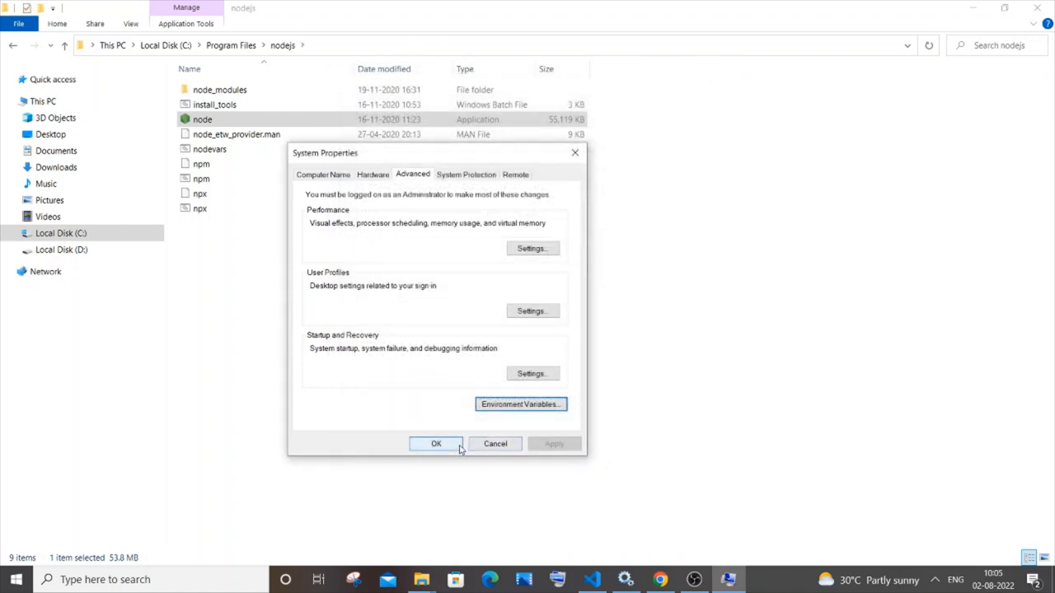
left_click(436, 443)
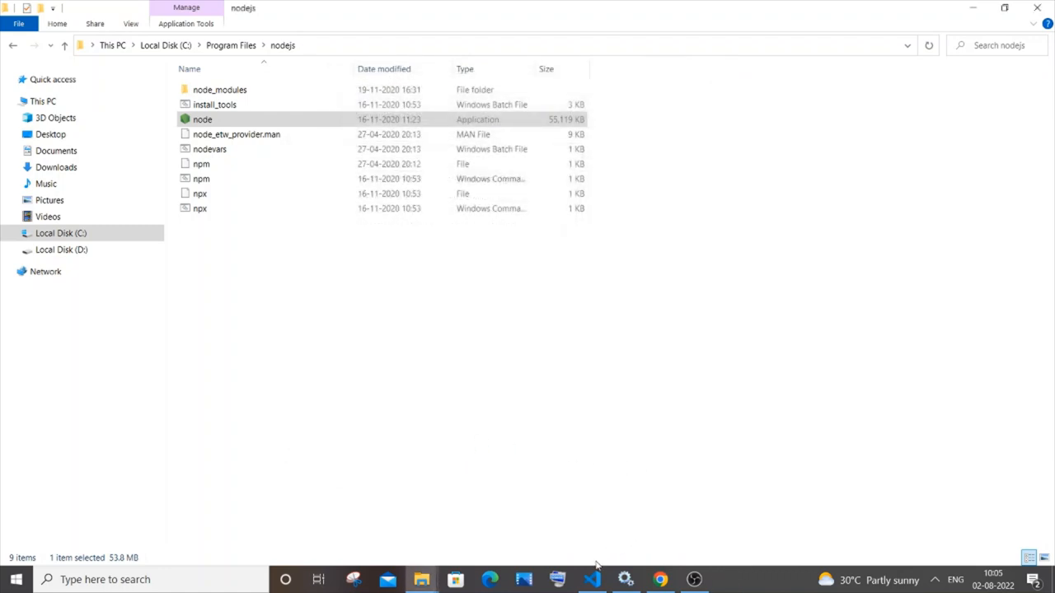
Run 'node main.js' in the VS Code terminal, printing connected and DB CREATED.
left_click(591, 579)
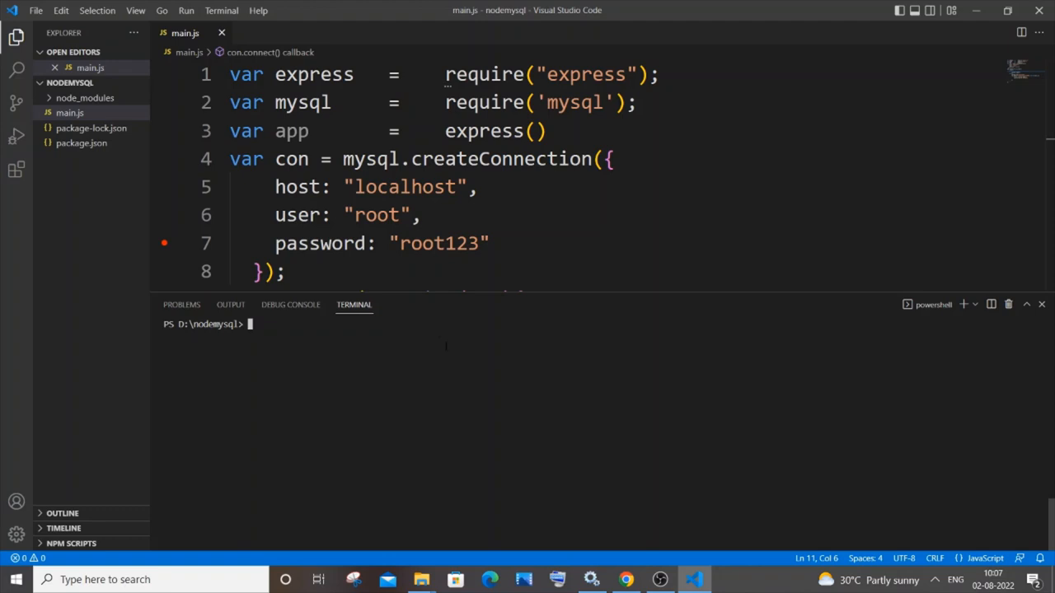
type("node main.js")
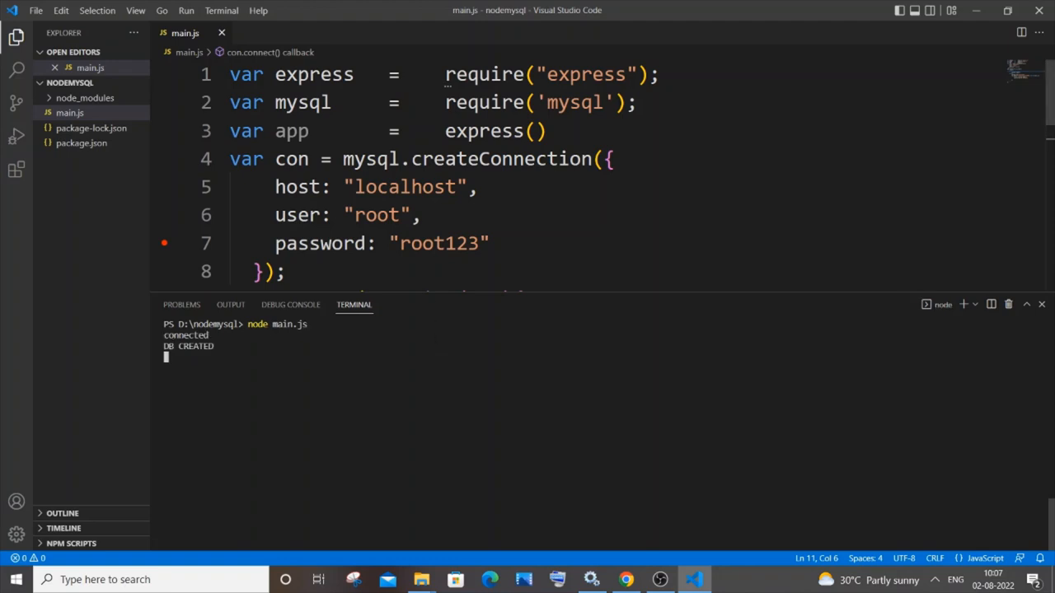
scroll("down", 3)
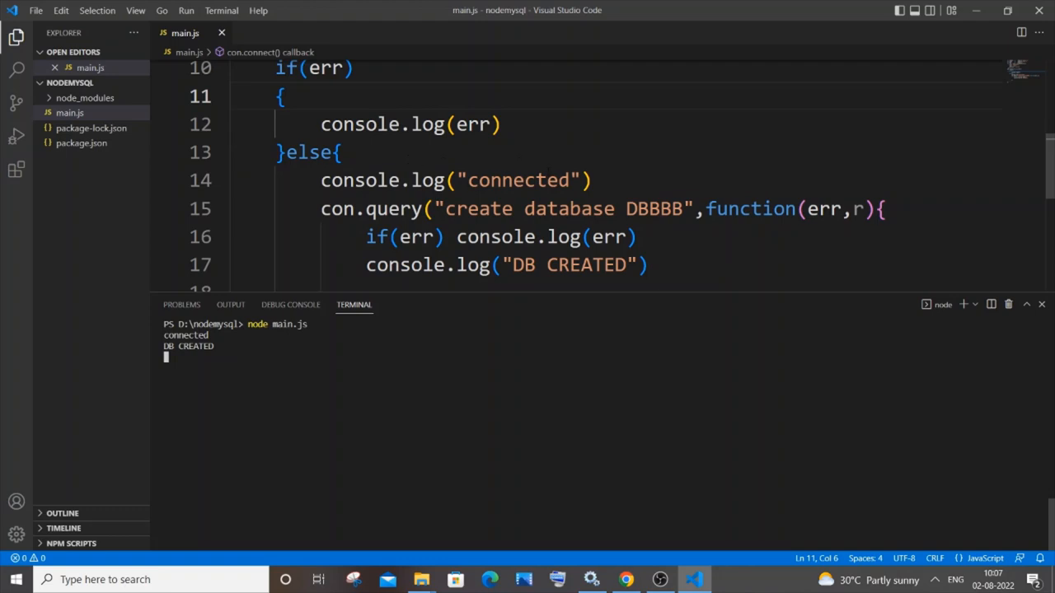